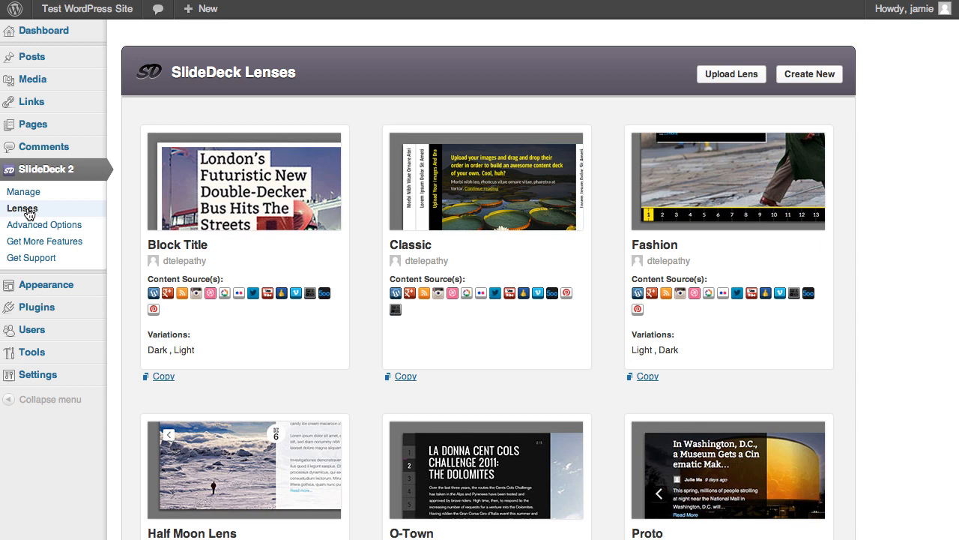
pyautogui.moveTo(703, 208)
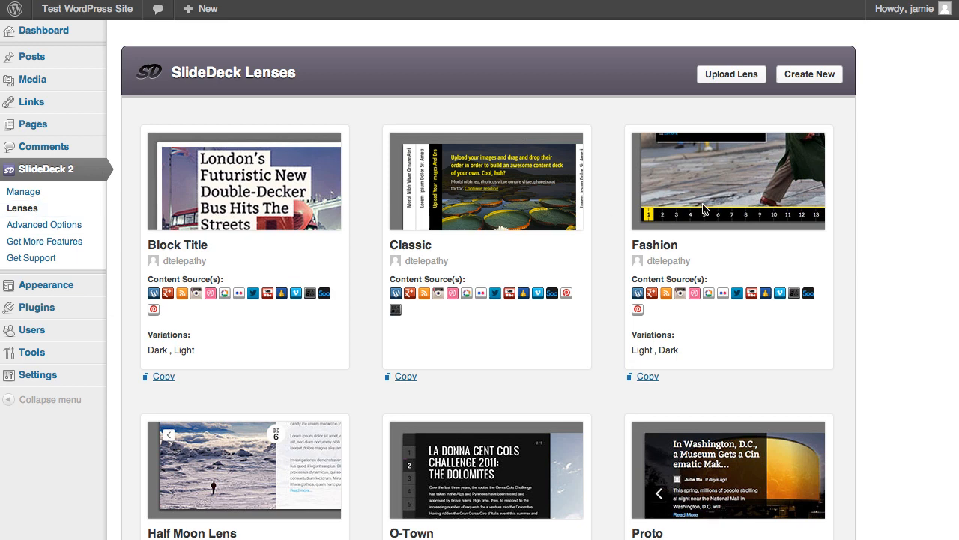
# Upload leather.zip from Downloads and install the Leather lens from it
pyautogui.click(732, 74)
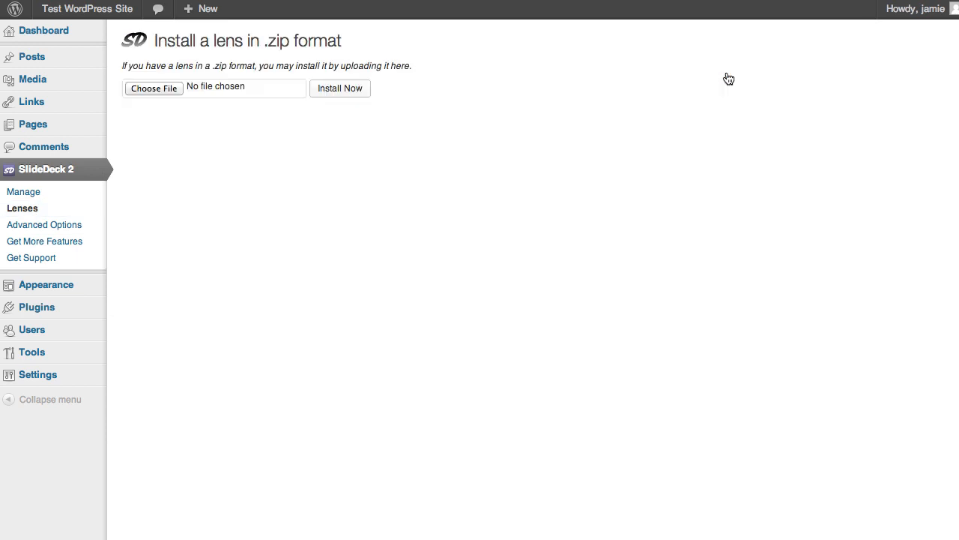
pyautogui.click(153, 87)
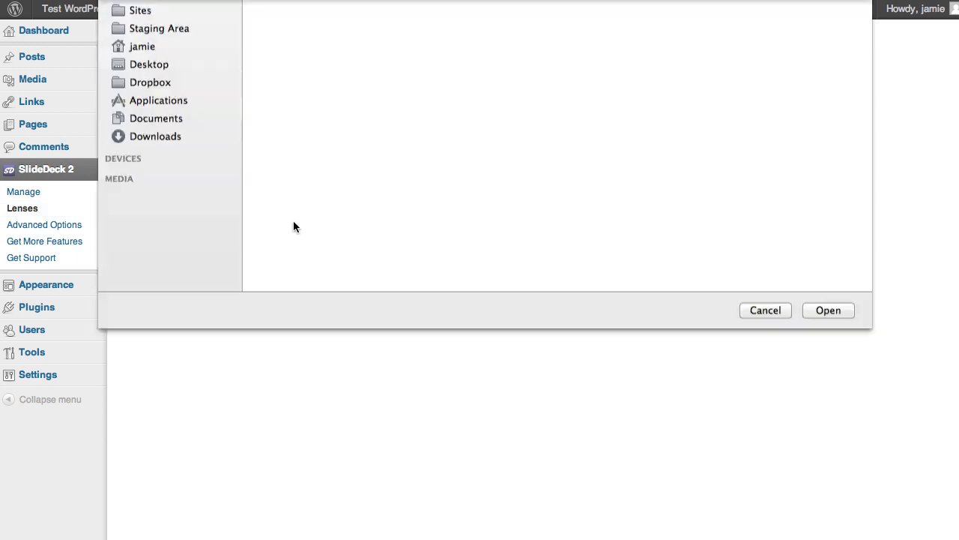
pyautogui.click(156, 136)
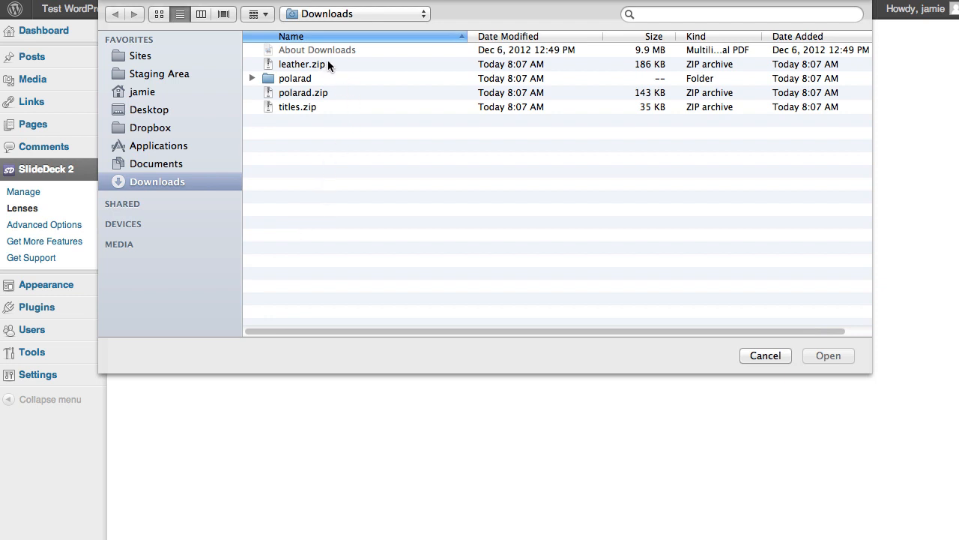
pyautogui.click(302, 63)
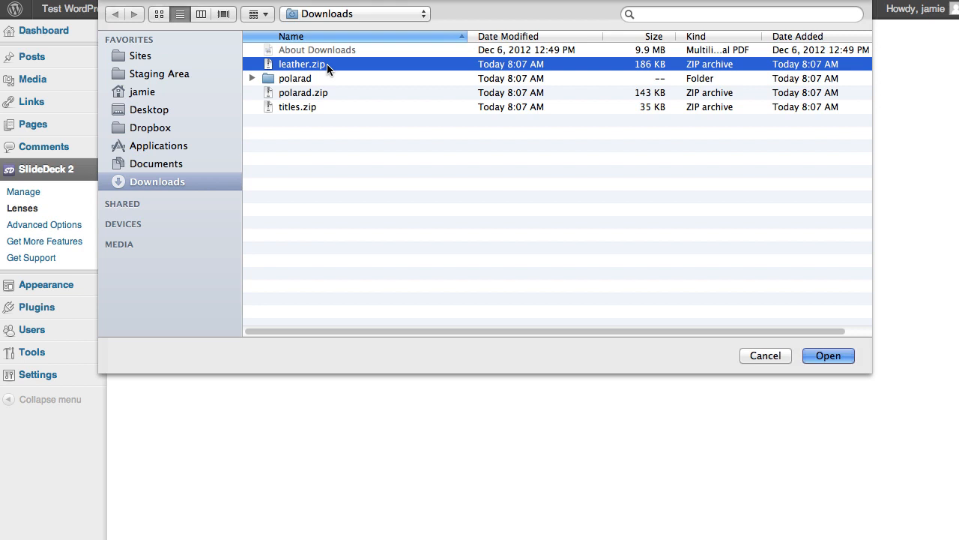
pyautogui.moveTo(501, 315)
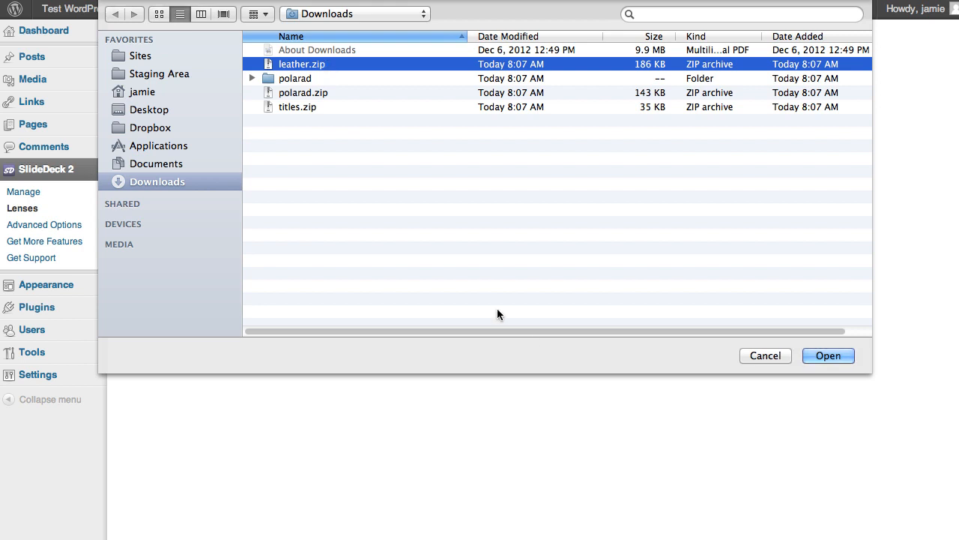
pyautogui.click(827, 355)
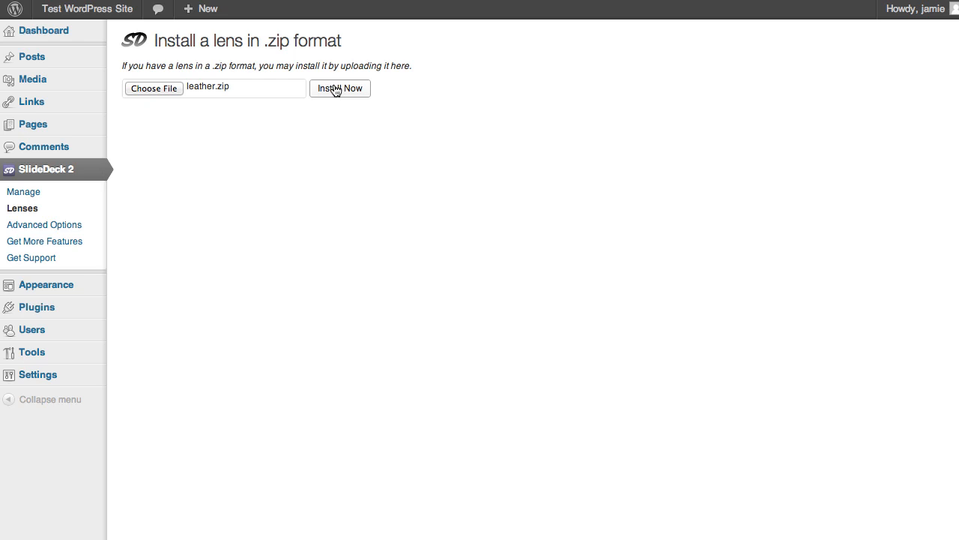
pyautogui.click(339, 88)
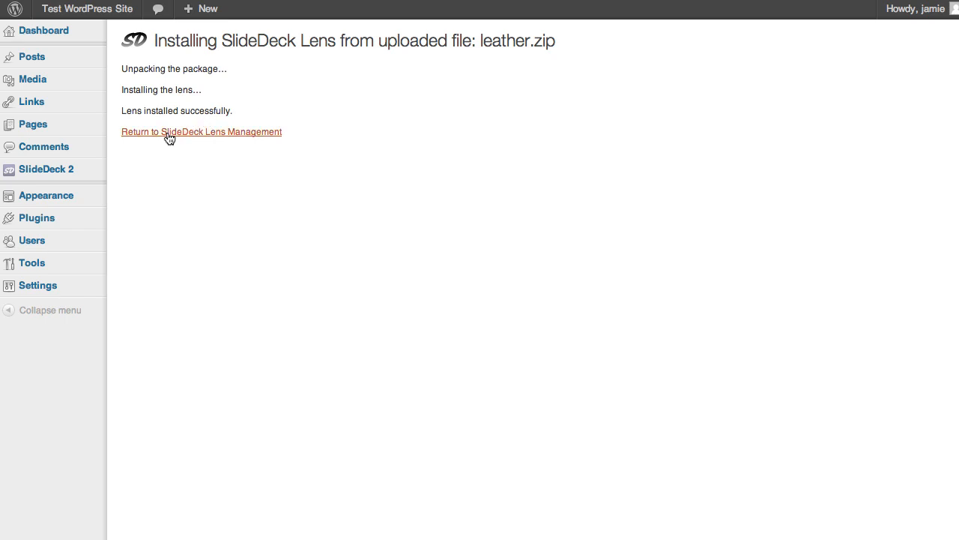
# Return to Lens Management and locate the Leather lens card with Tan, Black and White variations
pyautogui.click(201, 131)
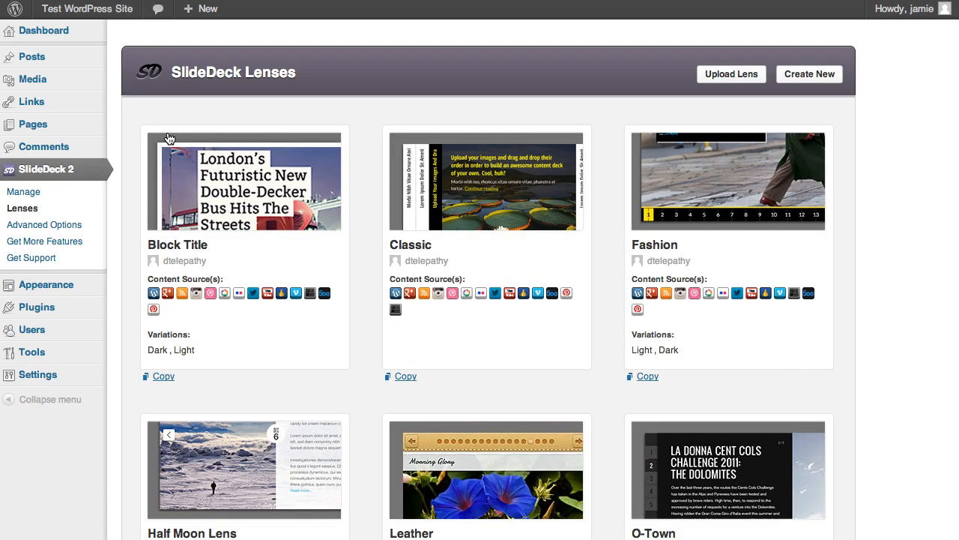
pyautogui.scroll(-3)
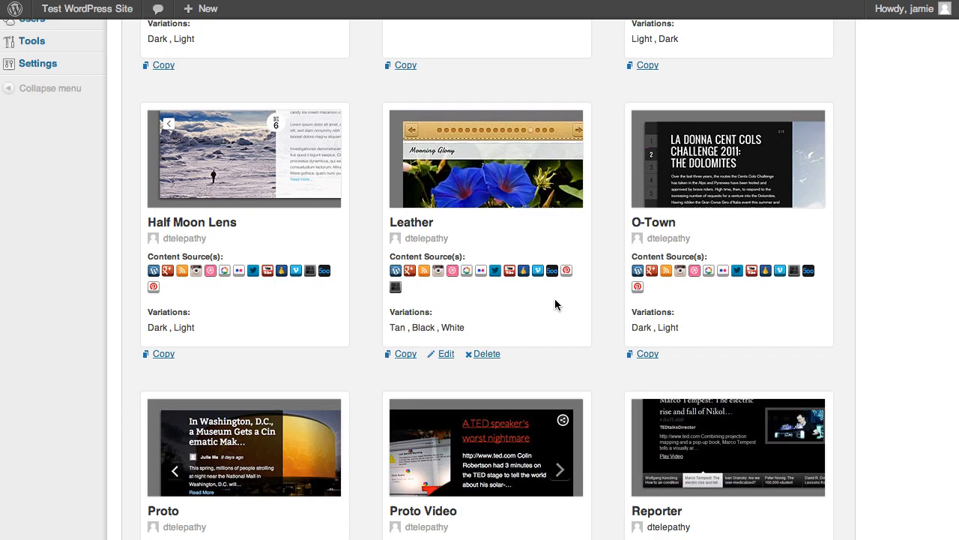
pyautogui.moveTo(542, 292)
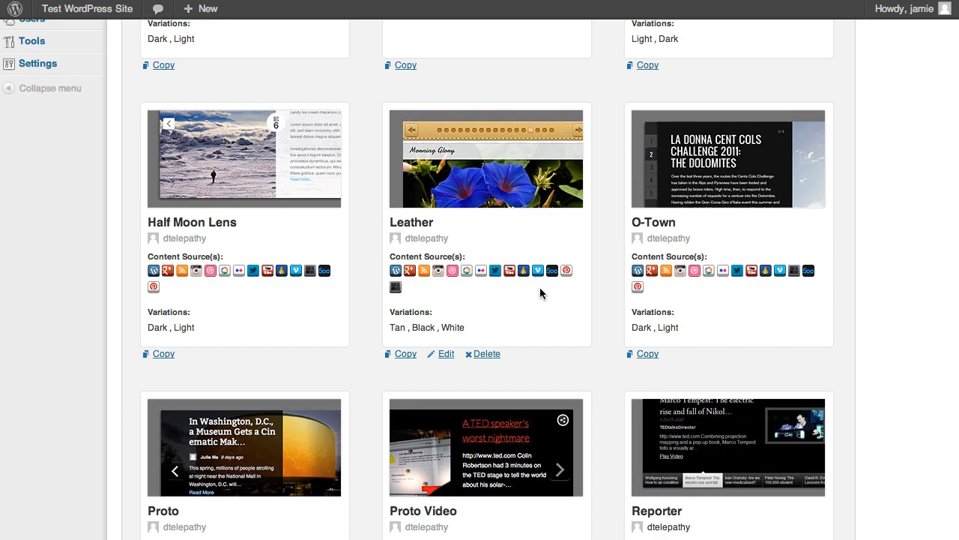
pyautogui.scroll(3)
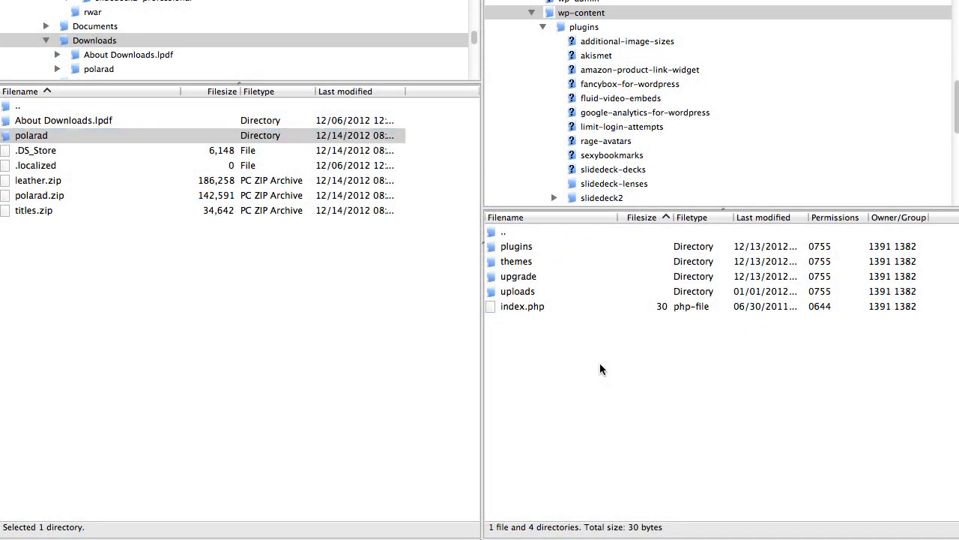
# Upload the local polarad folder into the server's wp-content/plugins/slidedeck-lenses directory
pyautogui.click(515, 246)
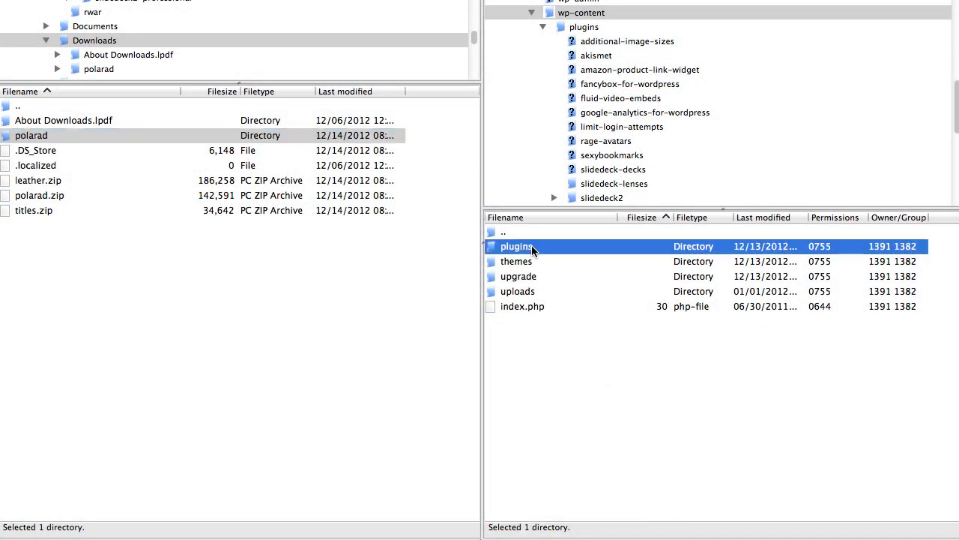
pyautogui.doubleClick(516, 246)
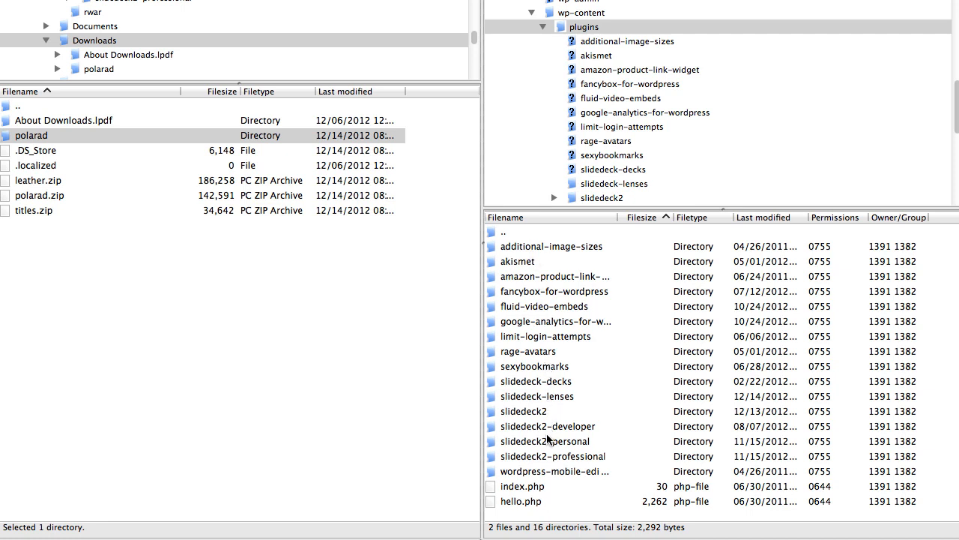
pyautogui.click(537, 396)
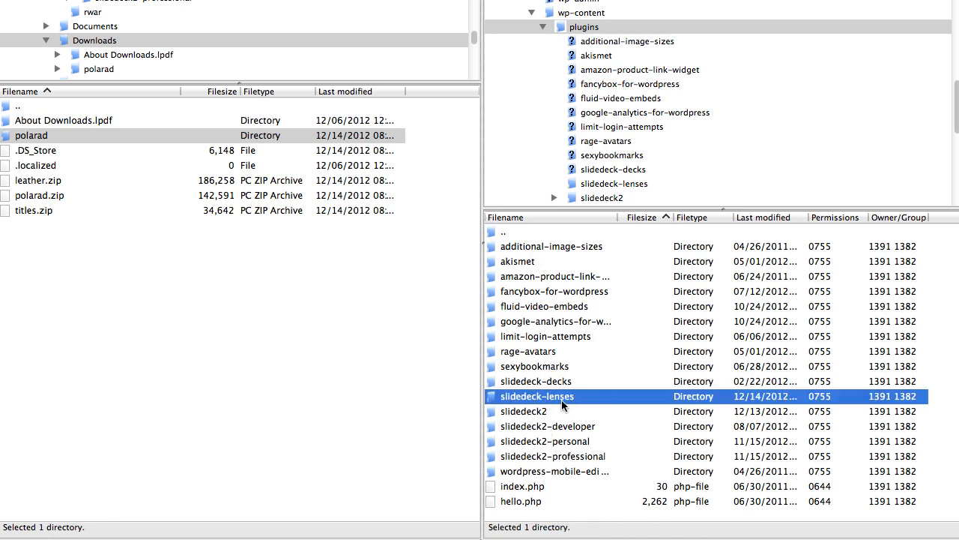
pyautogui.moveTo(633, 187)
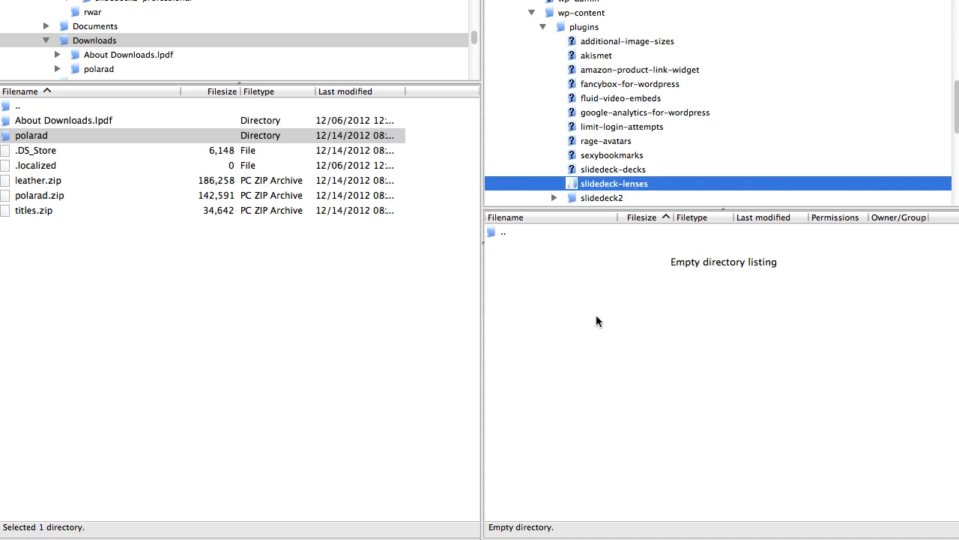
pyautogui.click(30, 135)
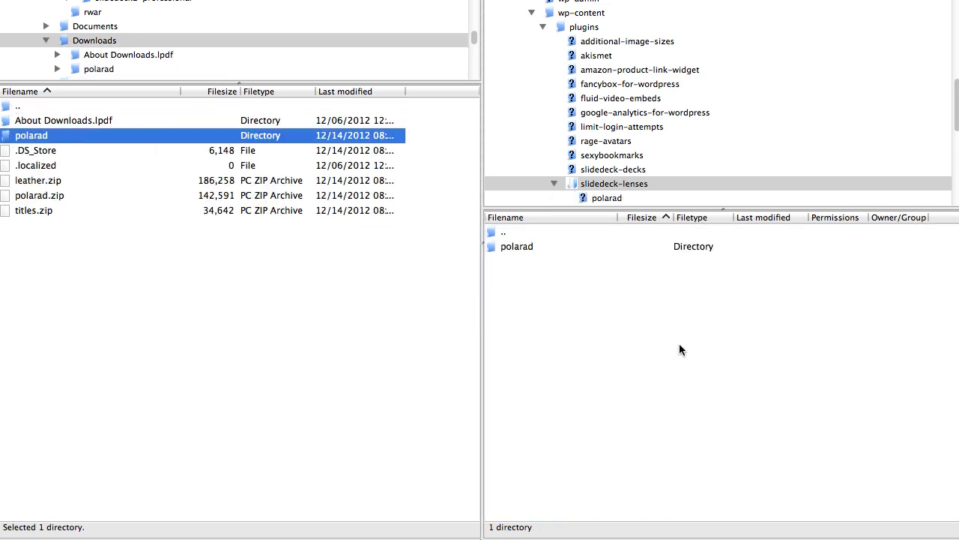
pyautogui.moveTo(647, 339)
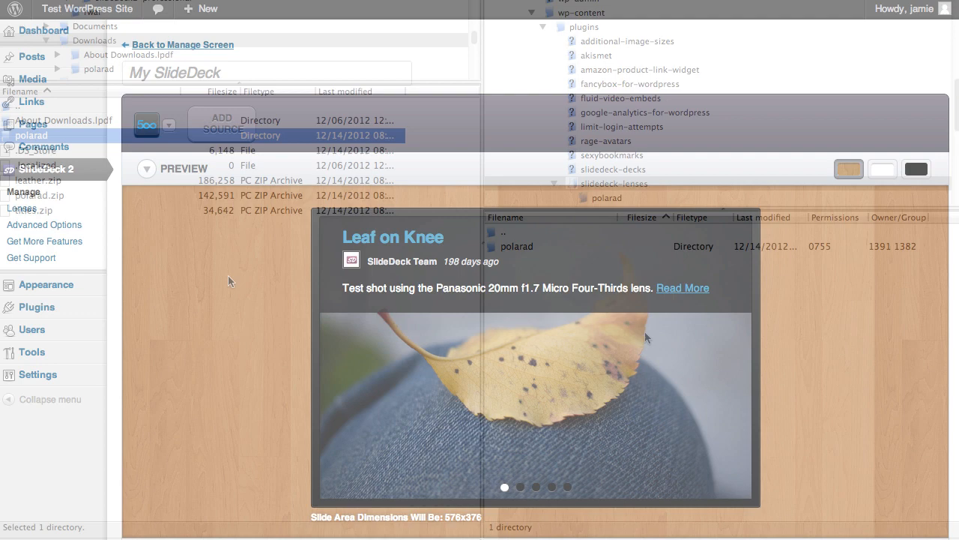
# Scroll to the SlideDeck's Lenses options showing Leather among Tool Kit, Classic and others
pyautogui.scroll(-3)
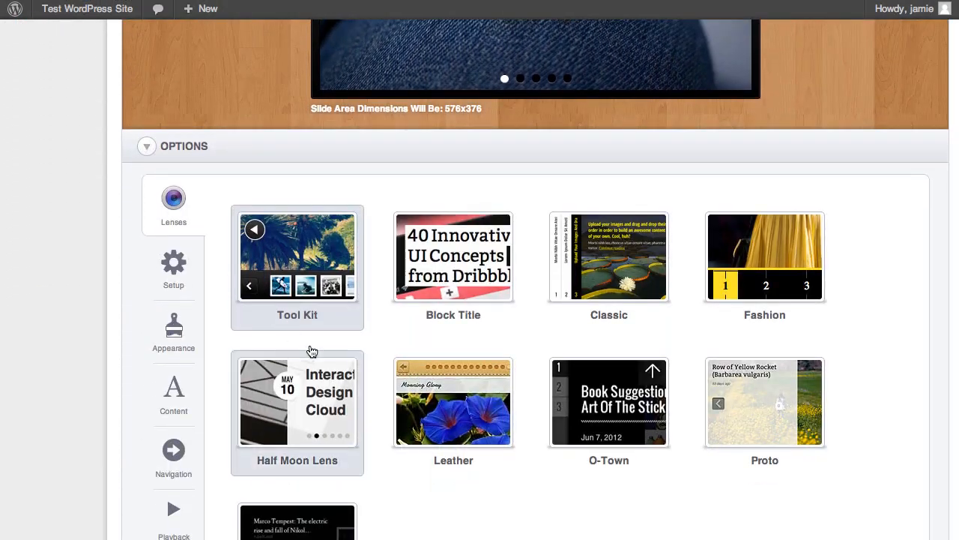